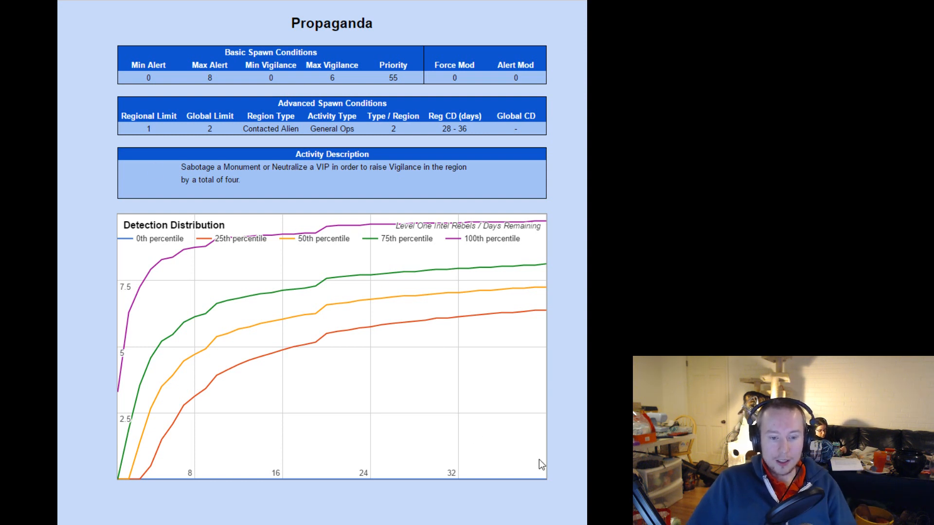
Select and then deselect the Propaganda page's Detection Distribution percentile chart.
left_click(331, 345)
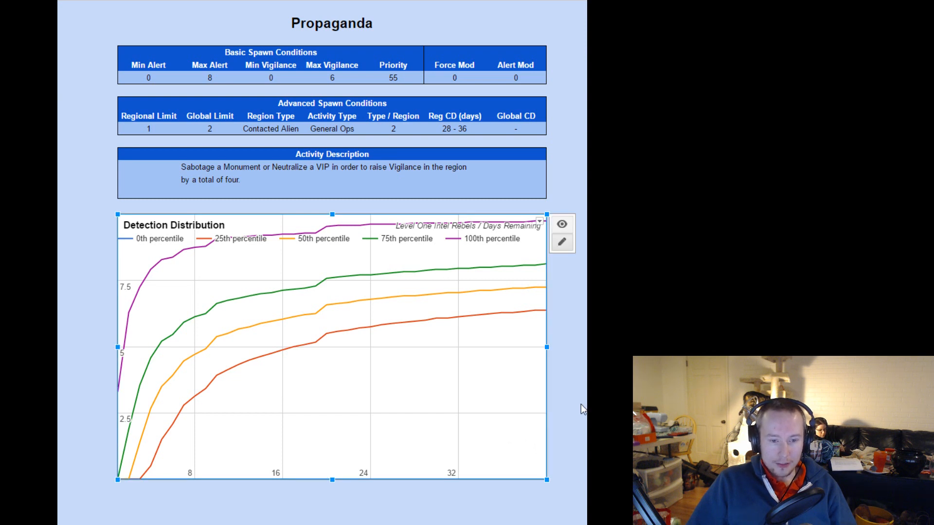
left_click(461, 390)
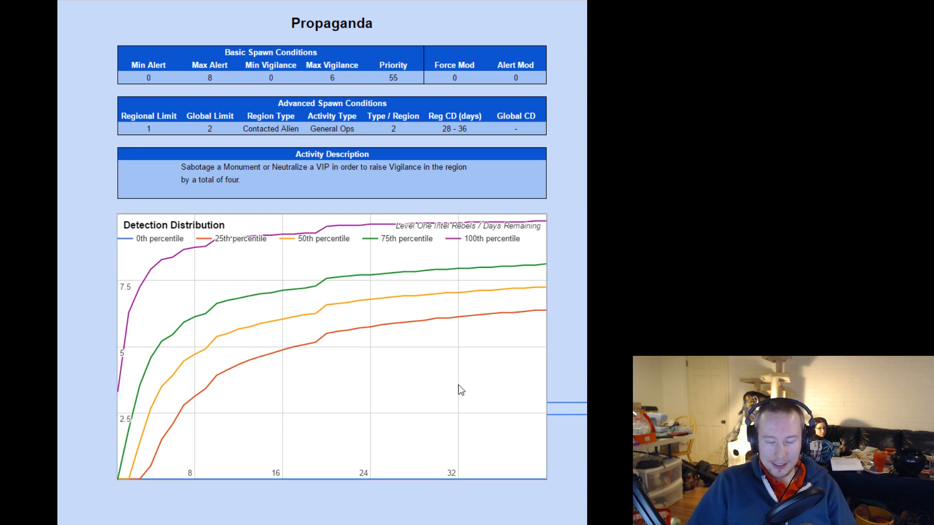
mouse_move(294, 484)
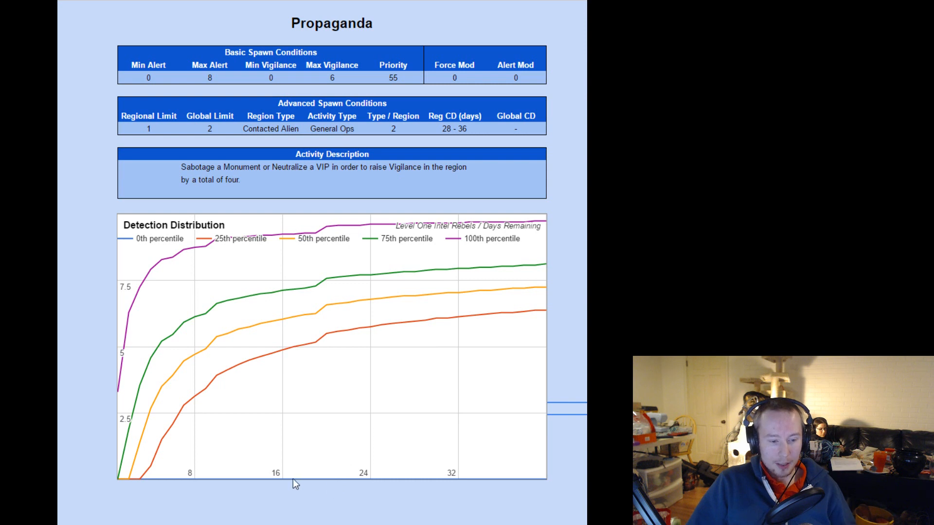
mouse_move(388, 478)
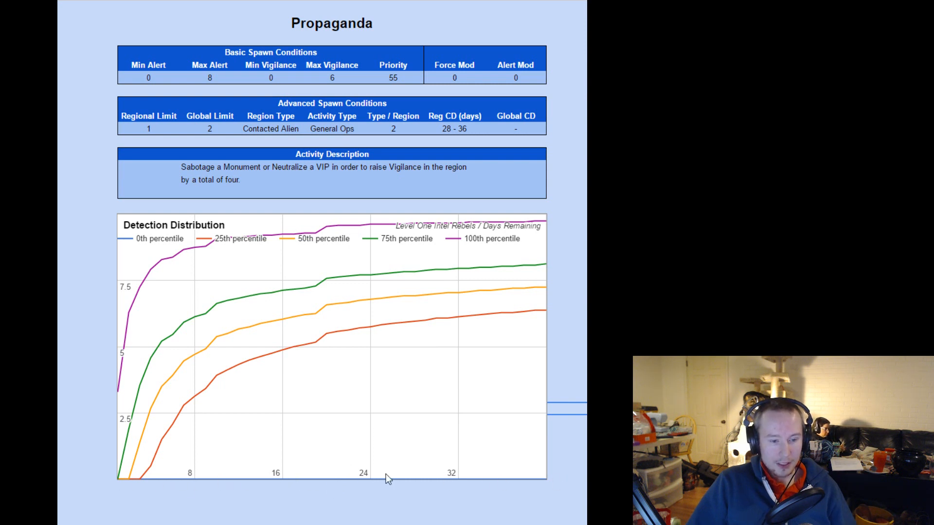
mouse_move(155, 390)
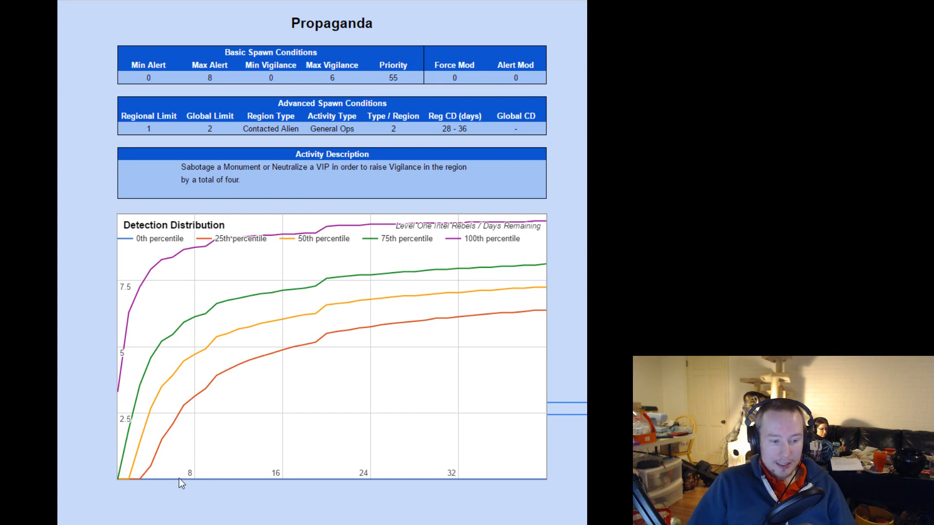
mouse_move(498, 509)
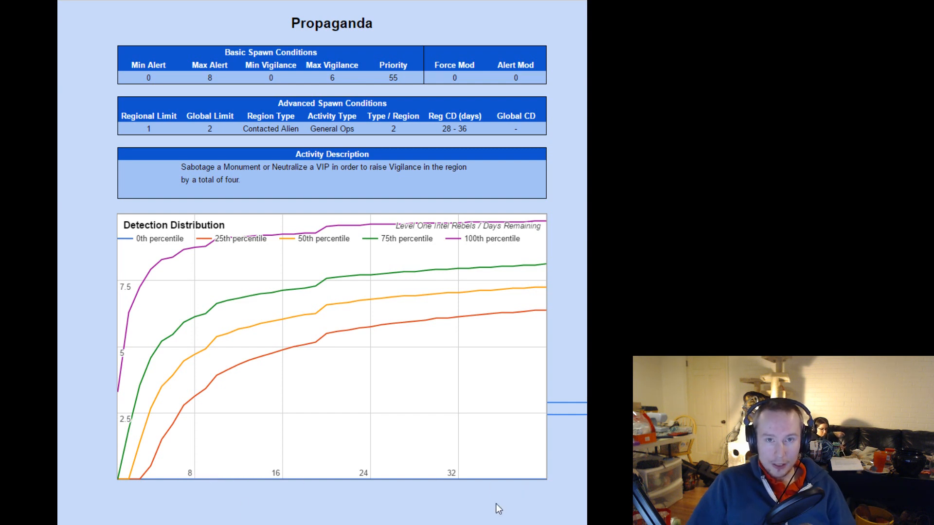
mouse_move(170, 479)
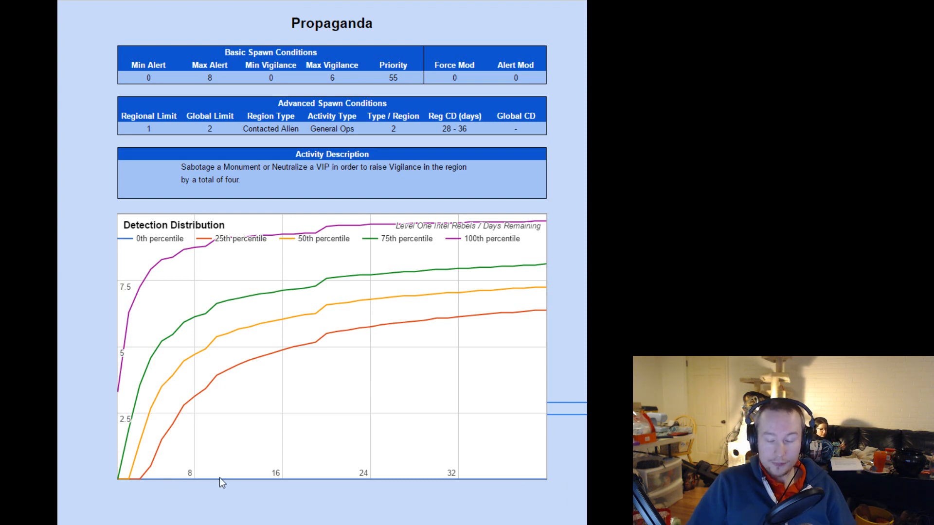
mouse_move(215, 400)
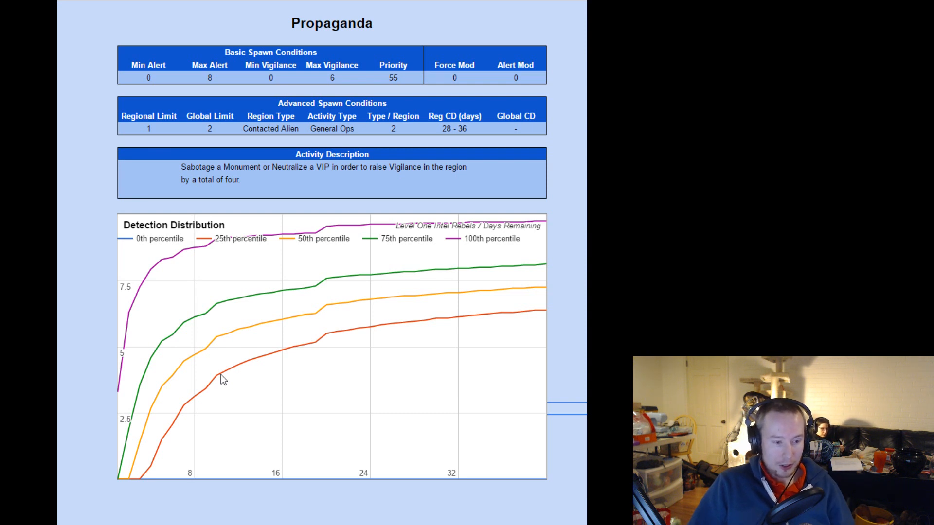
mouse_move(220, 348)
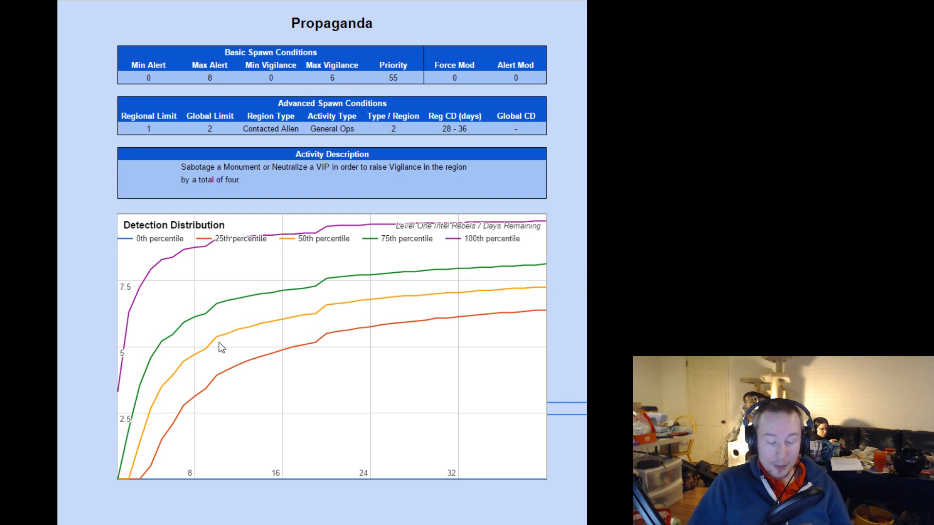
mouse_move(222, 325)
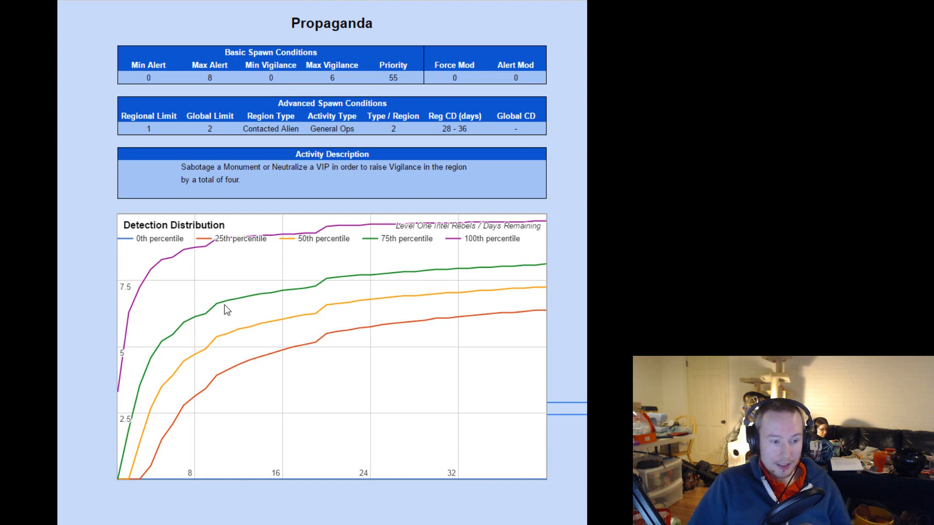
mouse_move(219, 249)
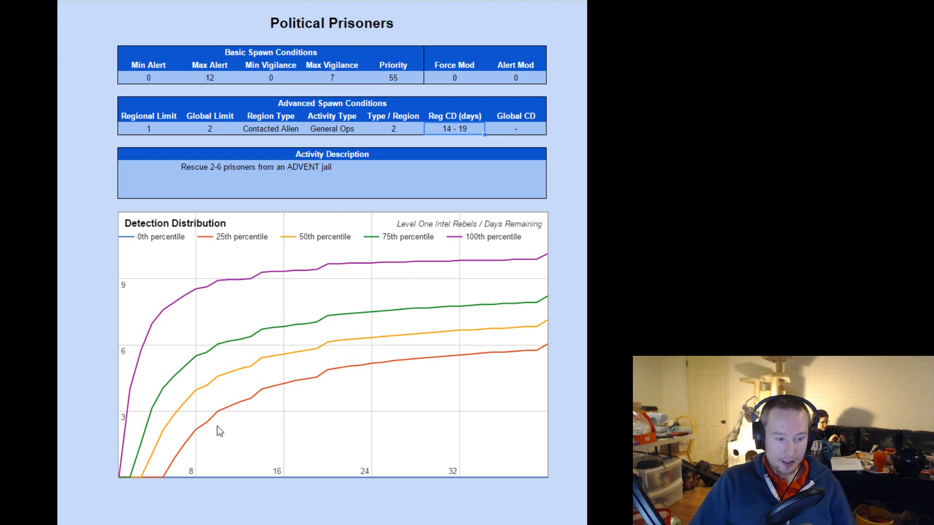
mouse_move(219, 415)
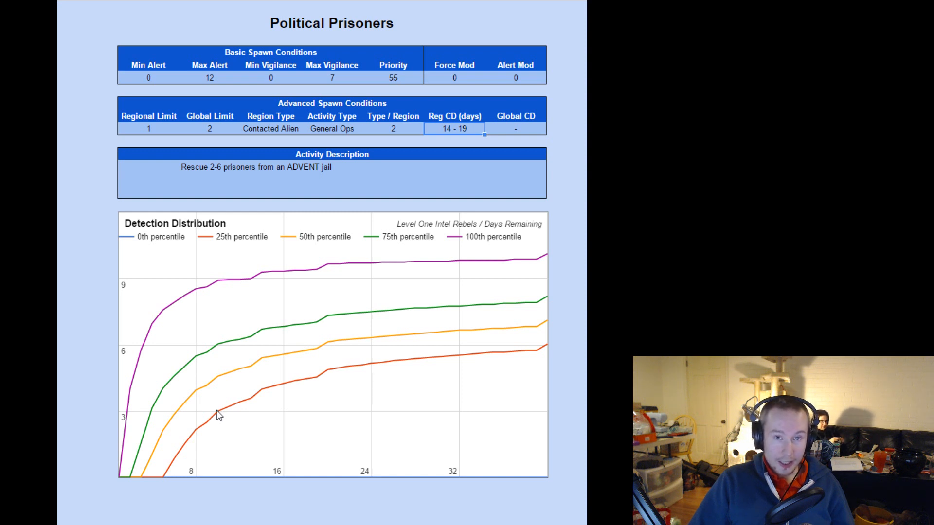
mouse_move(229, 474)
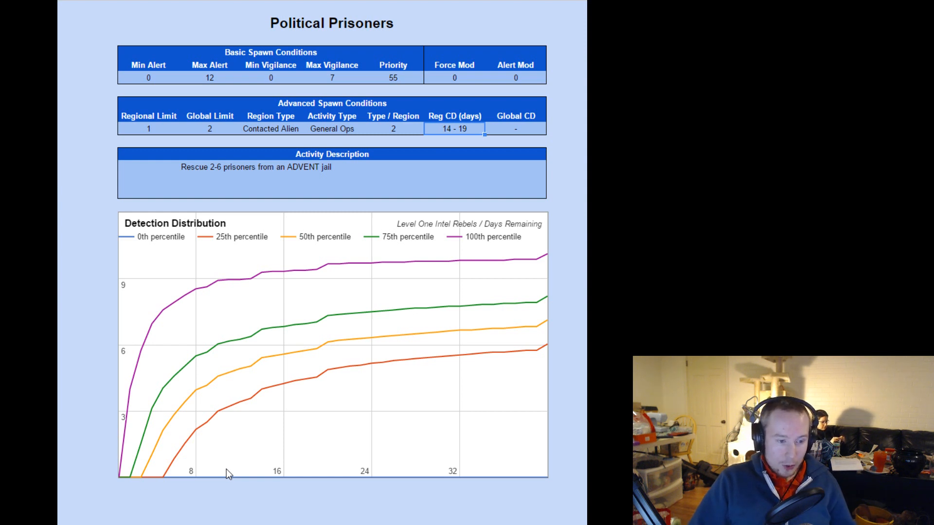
mouse_move(220, 347)
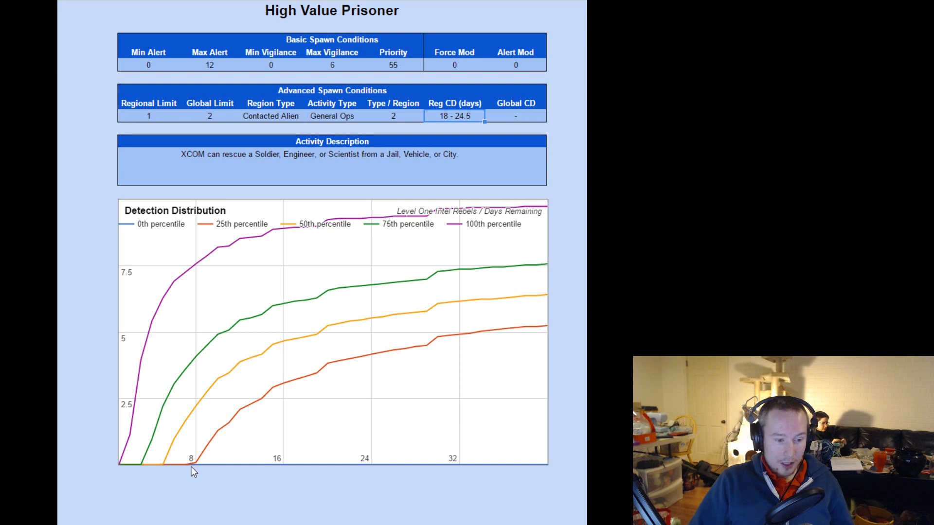
mouse_move(199, 469)
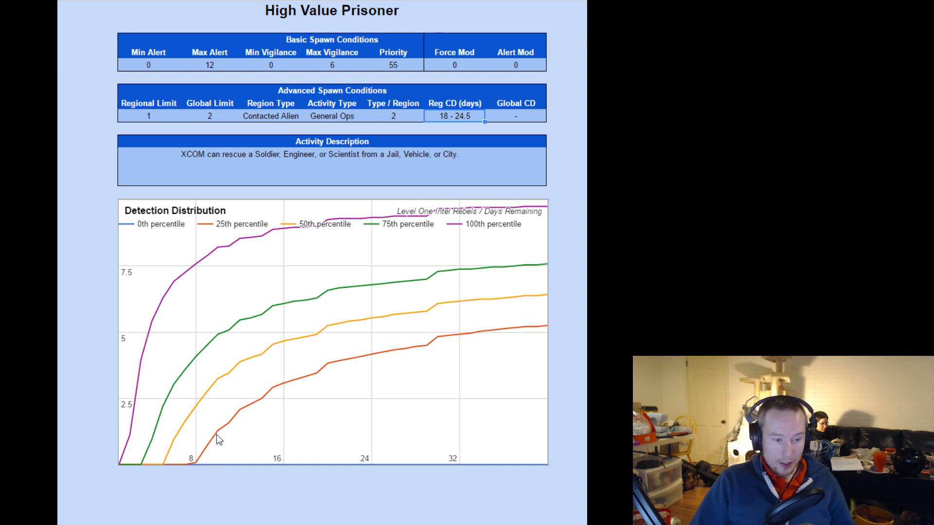
mouse_move(221, 386)
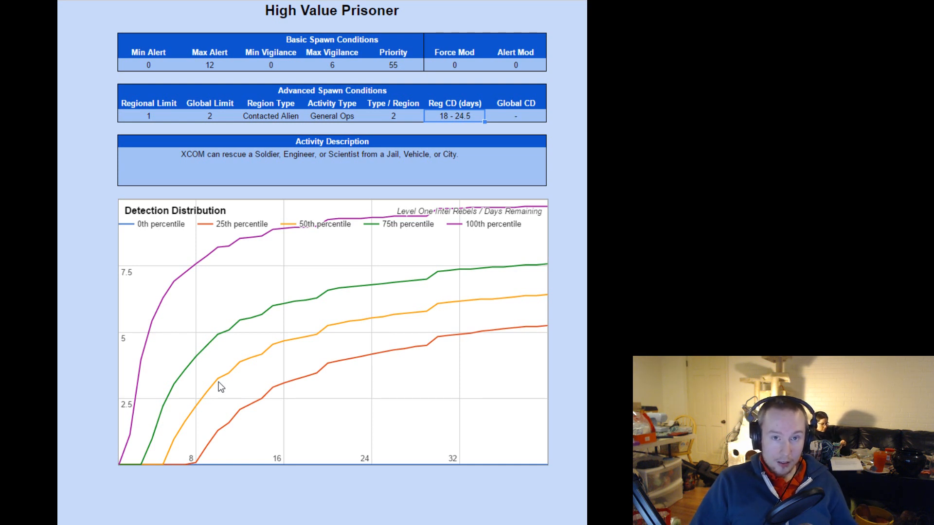
mouse_move(182, 457)
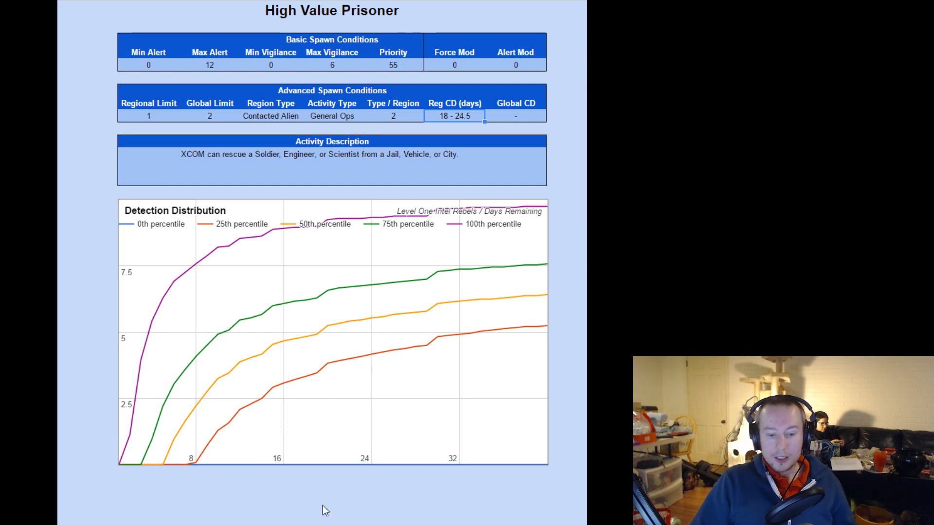
mouse_move(475, 499)
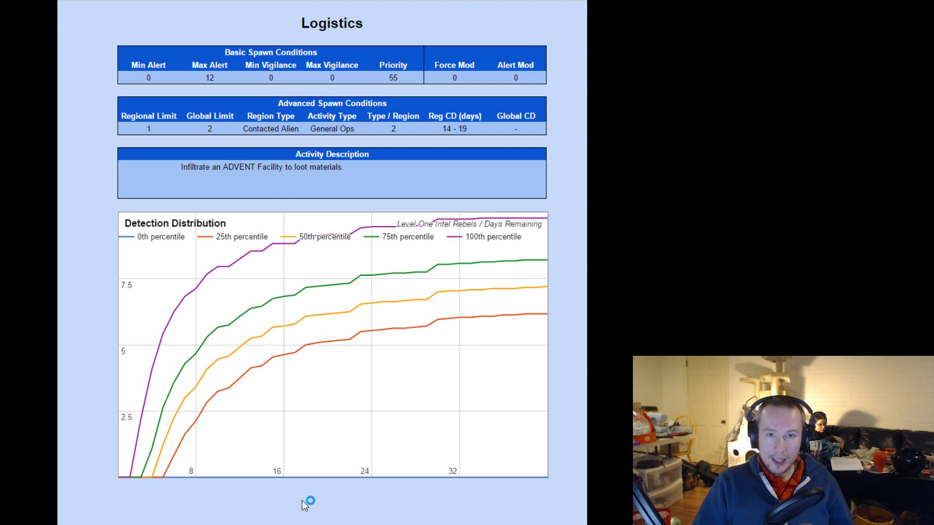
mouse_move(305, 505)
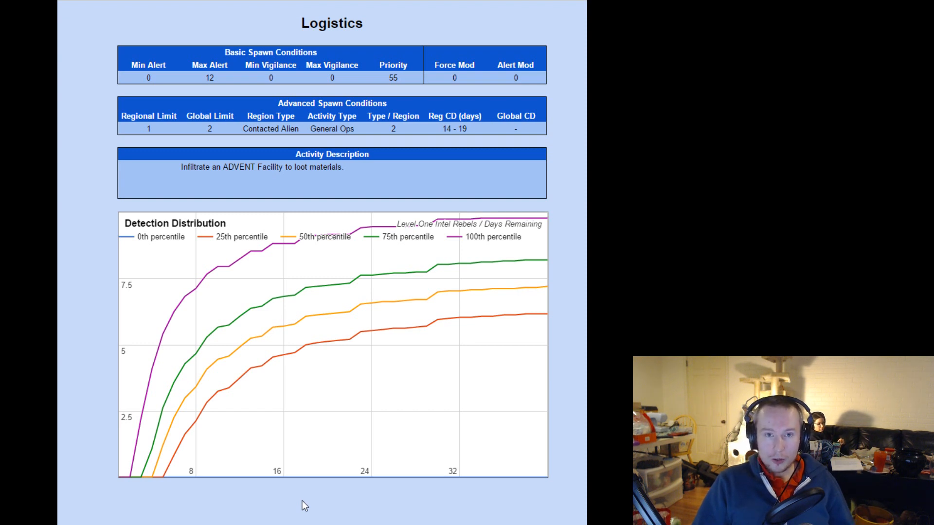